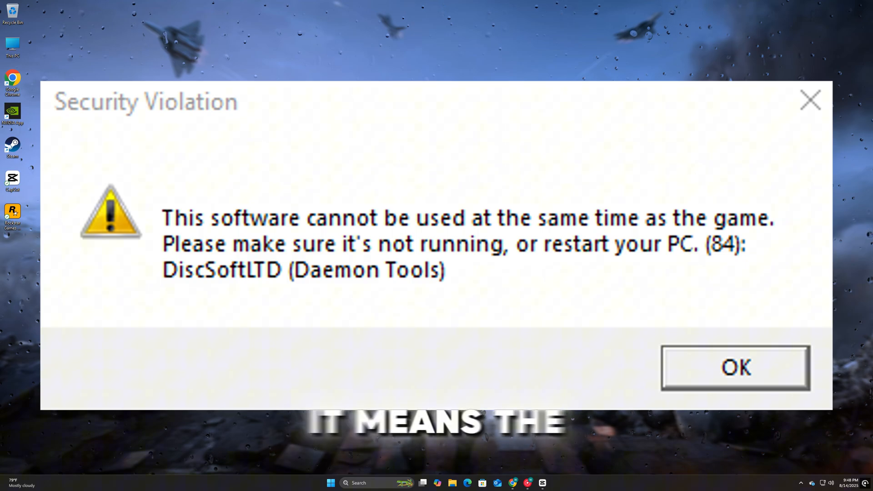
# - End the daemon.exe process in Task Manager and return to the desktop quick-access menu
pyautogui.click(735, 367)
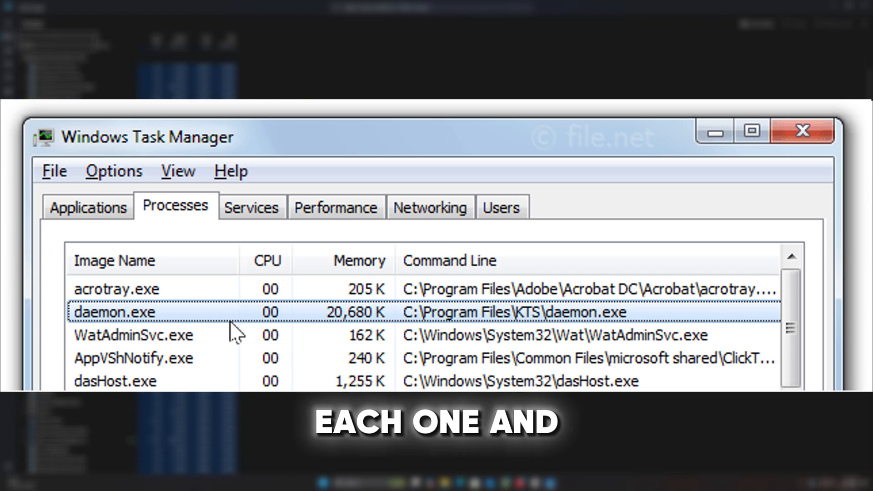
pyautogui.click(803, 131)
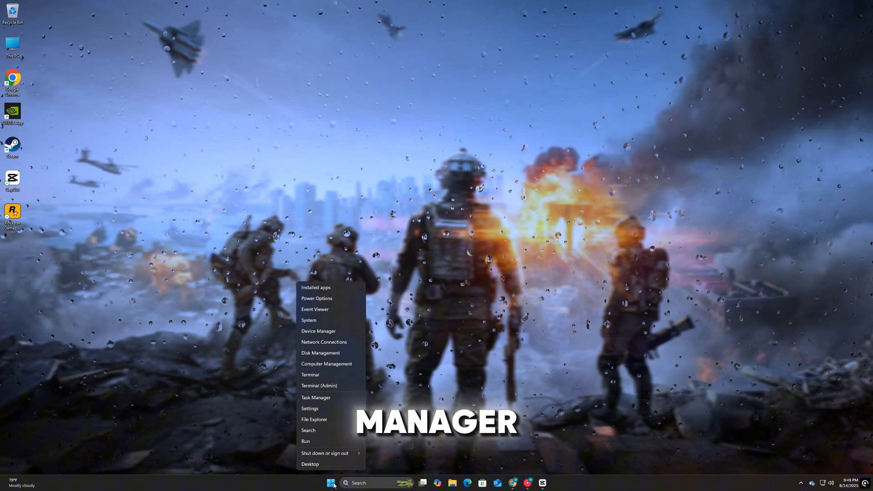
# - Launch the Run dialog from the Start quick link menu
pyautogui.click(318, 331)
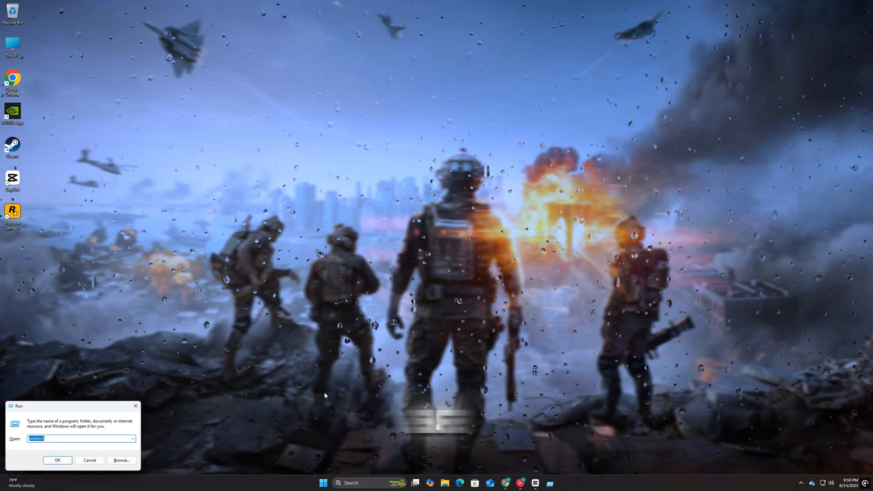
# - Run services.msc to bring up the Services console
pyautogui.write('ser')
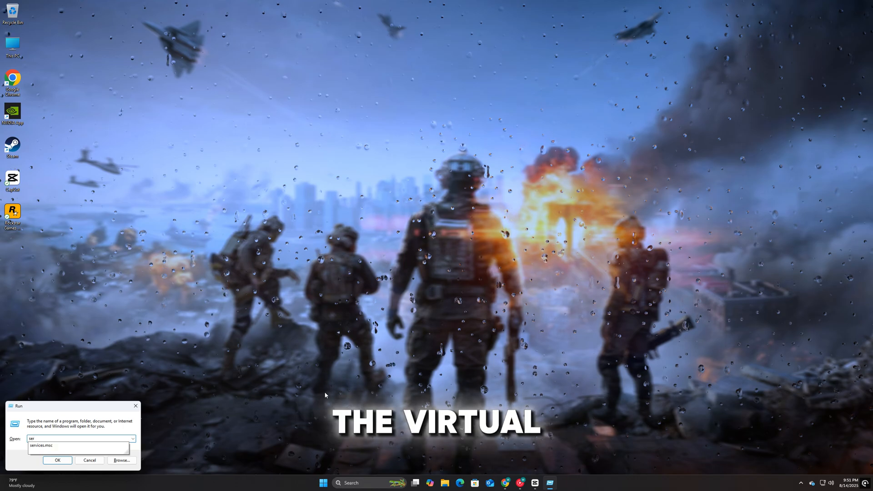
pyautogui.click(58, 460)
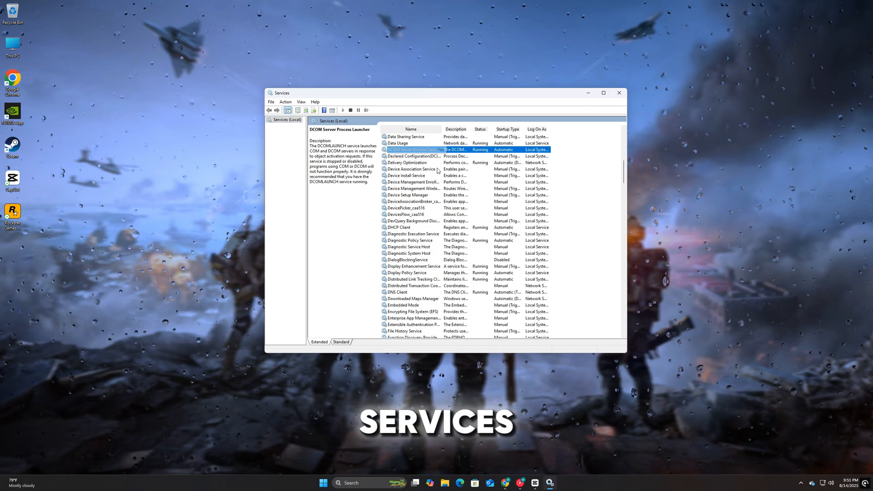
# - Show the DCOM Server Process Launcher properties (Running, Automatic startup)
pyautogui.click(413, 155)
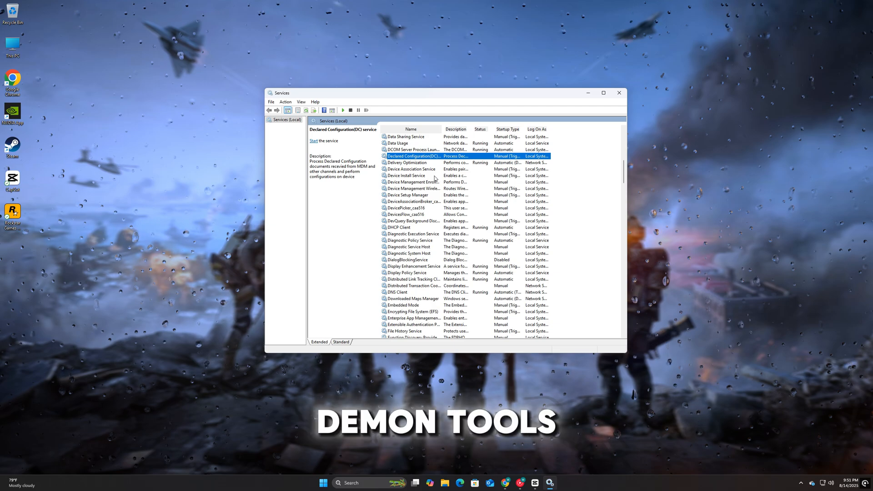
pyautogui.moveTo(426, 182)
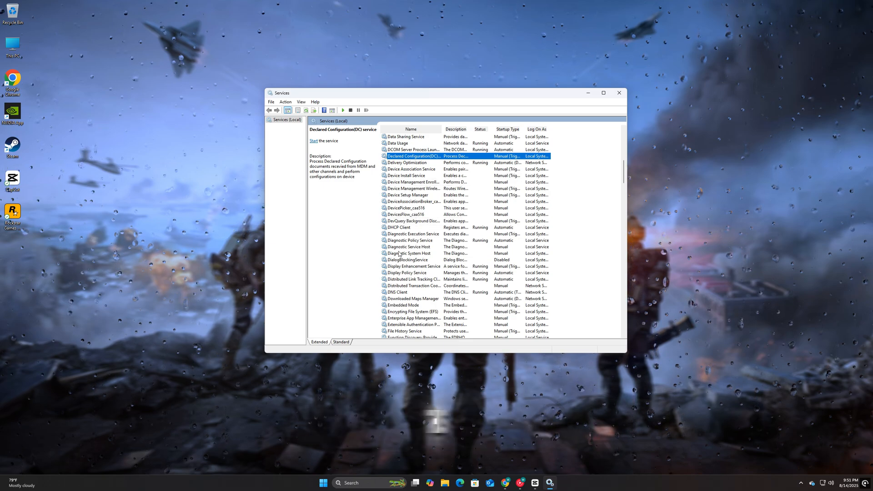
pyautogui.doubleClick(412, 149)
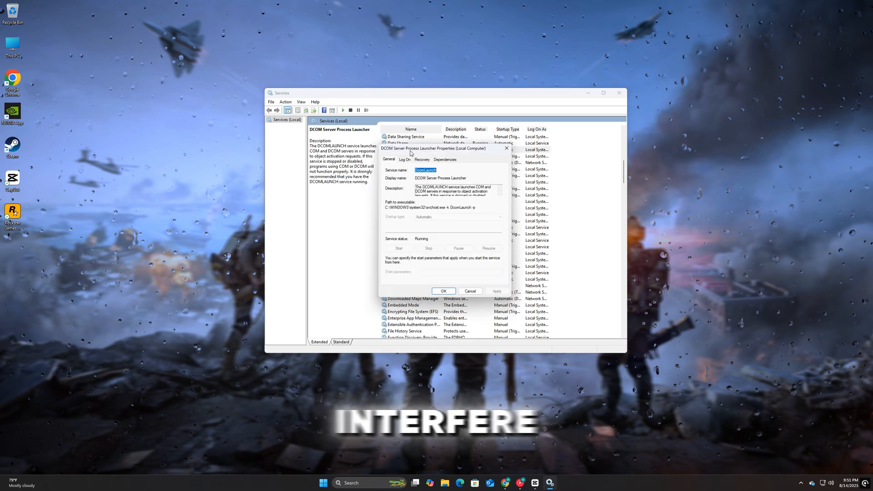